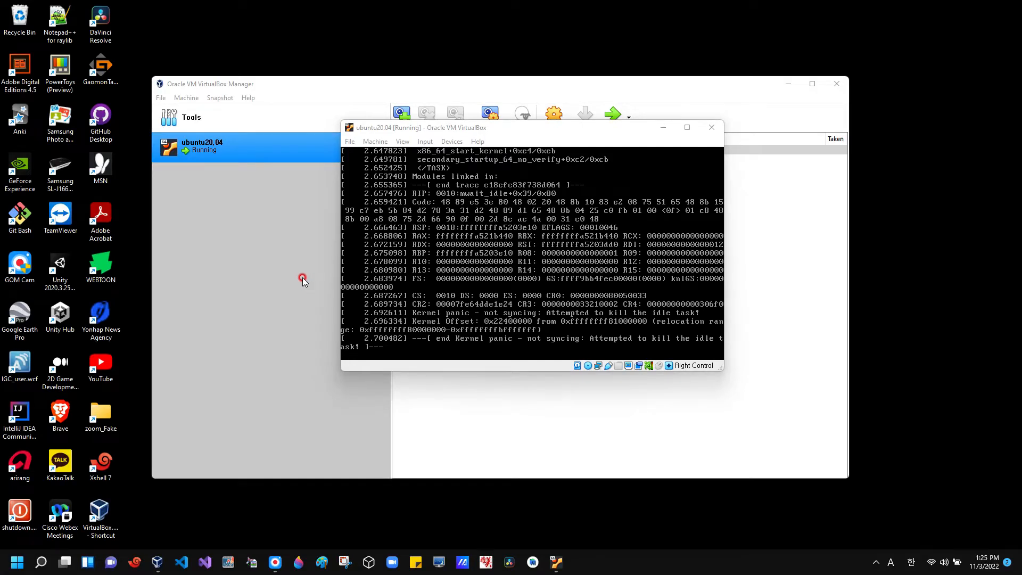
{"action": "mouse_move", "coordinate": [300, 251]}
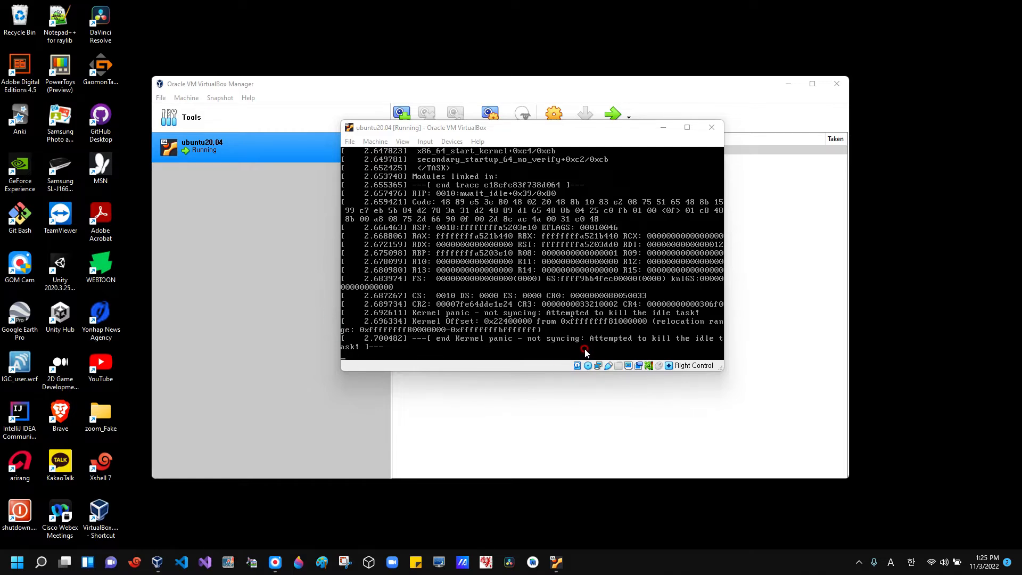
{"action": "mouse_move", "coordinate": [576, 353]}
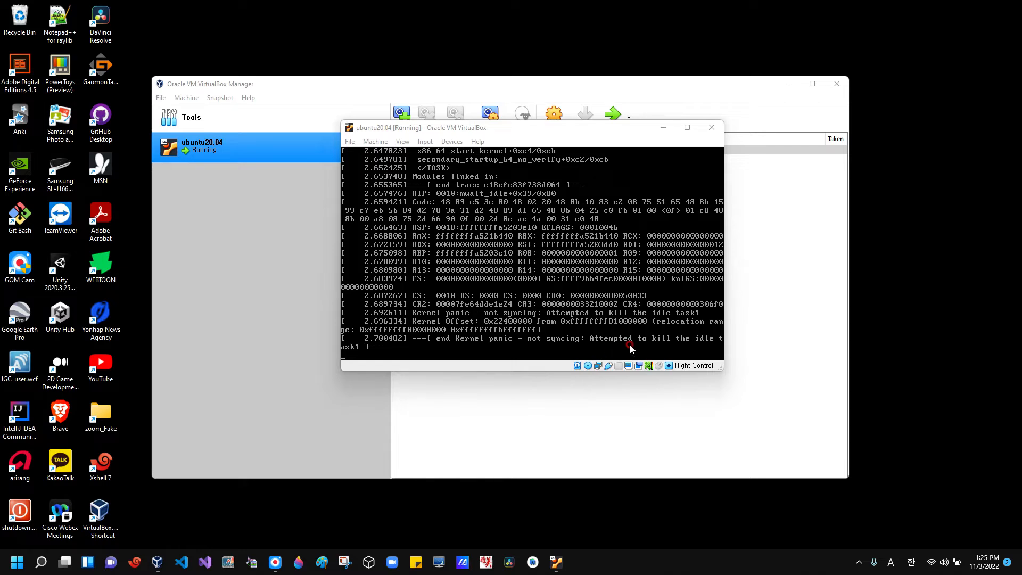
{"action": "mouse_move", "coordinate": [701, 347]}
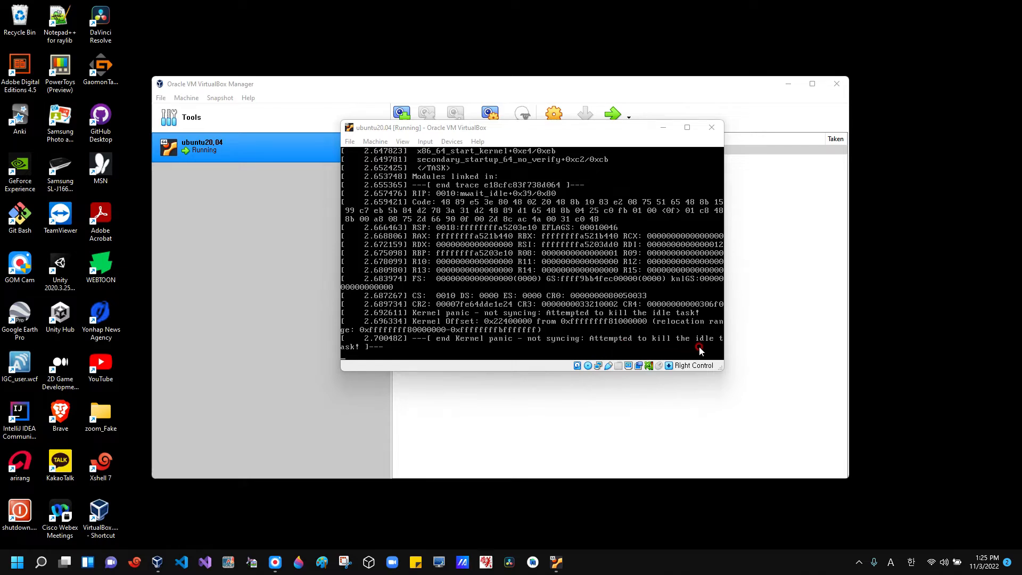
{"action": "mouse_move", "coordinate": [537, 353]}
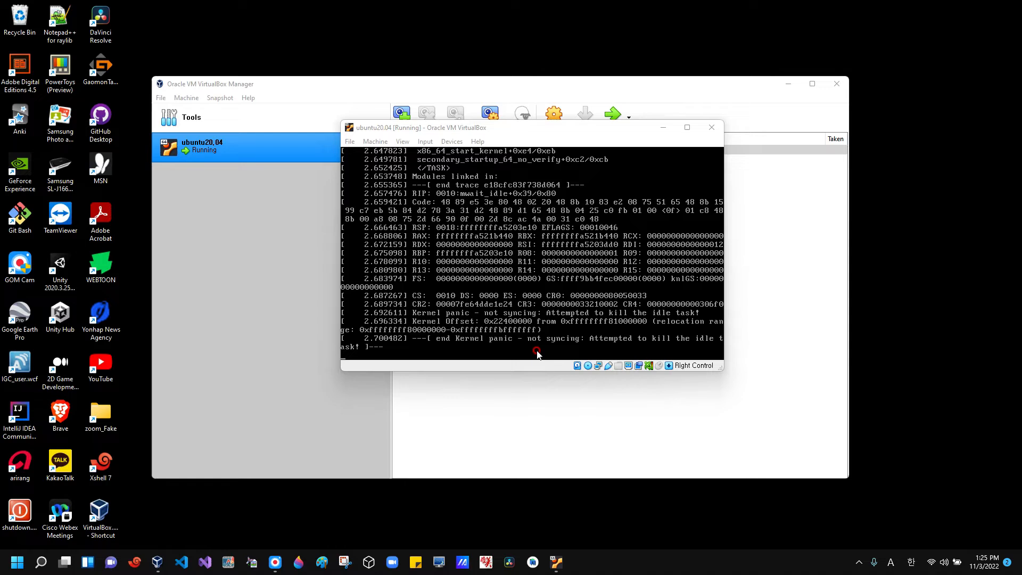
{"action": "mouse_move", "coordinate": [523, 348]}
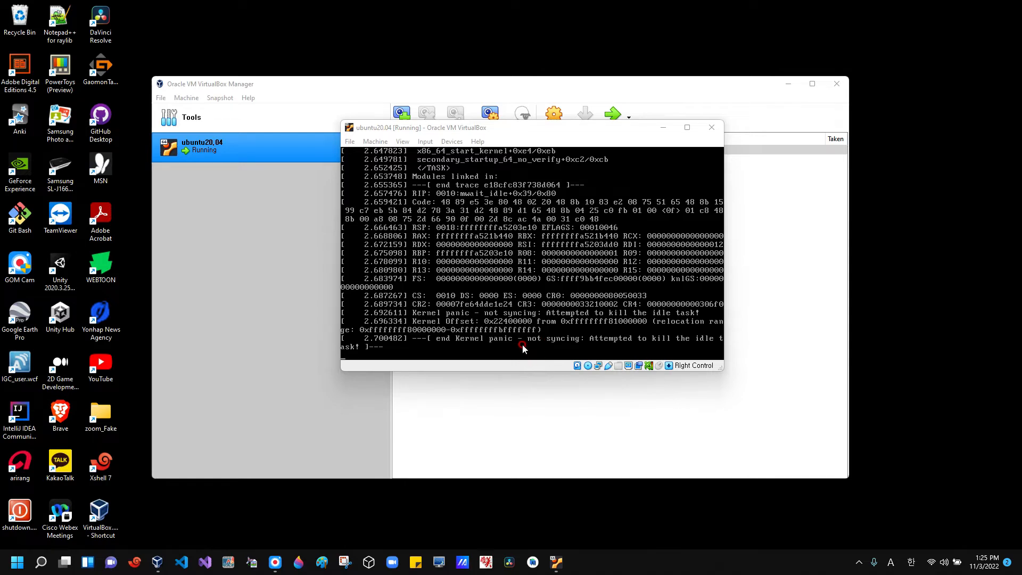
{"action": "mouse_move", "coordinate": [532, 333]}
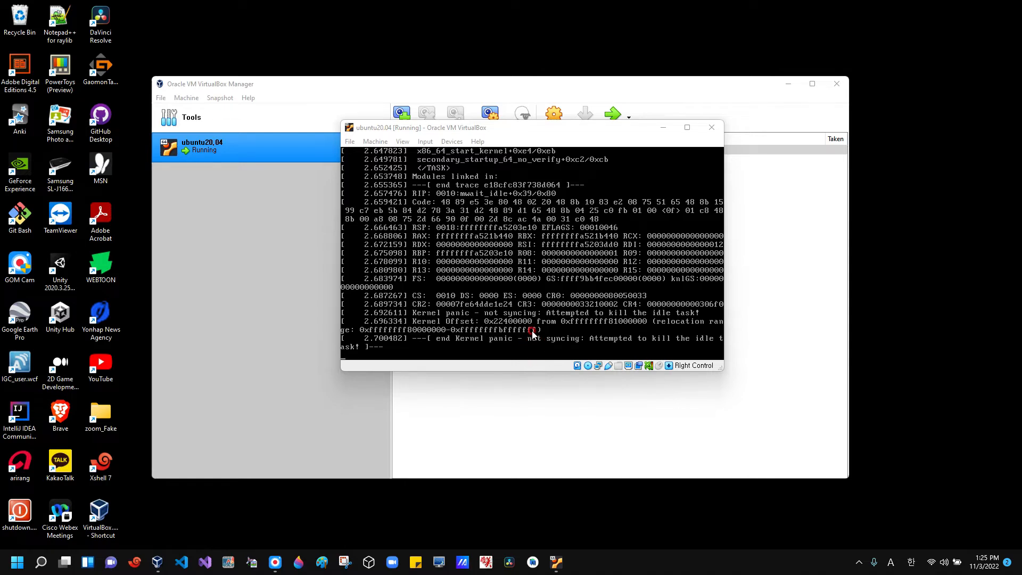
{"action": "mouse_move", "coordinate": [593, 332]}
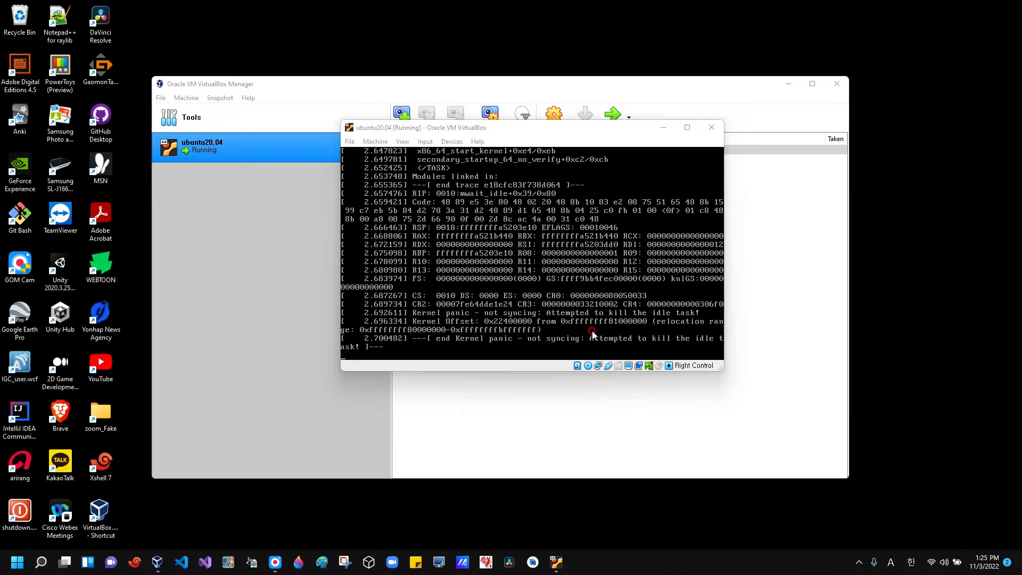
{"action": "mouse_move", "coordinate": [590, 342]}
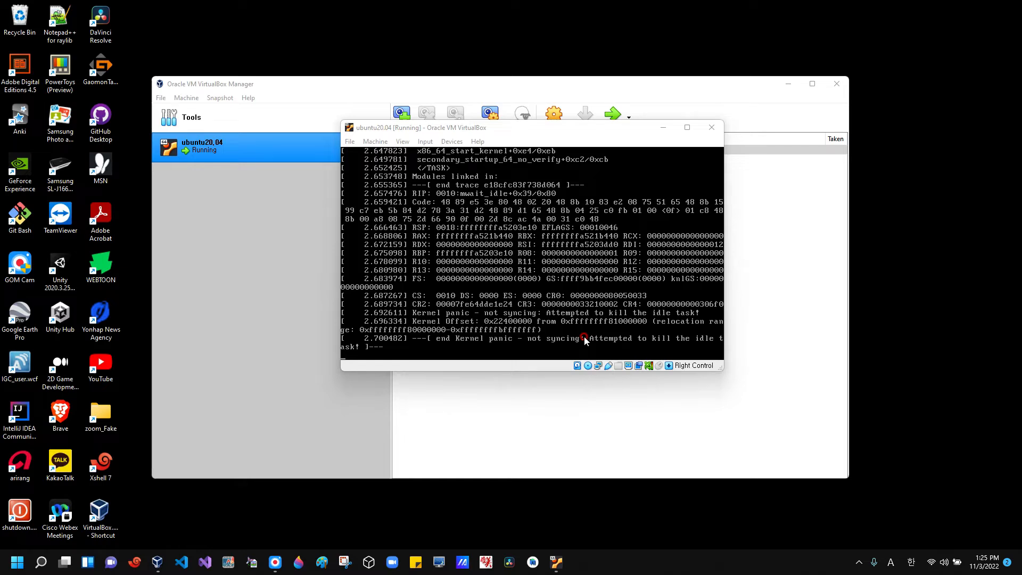
{"action": "mouse_move", "coordinate": [582, 312]}
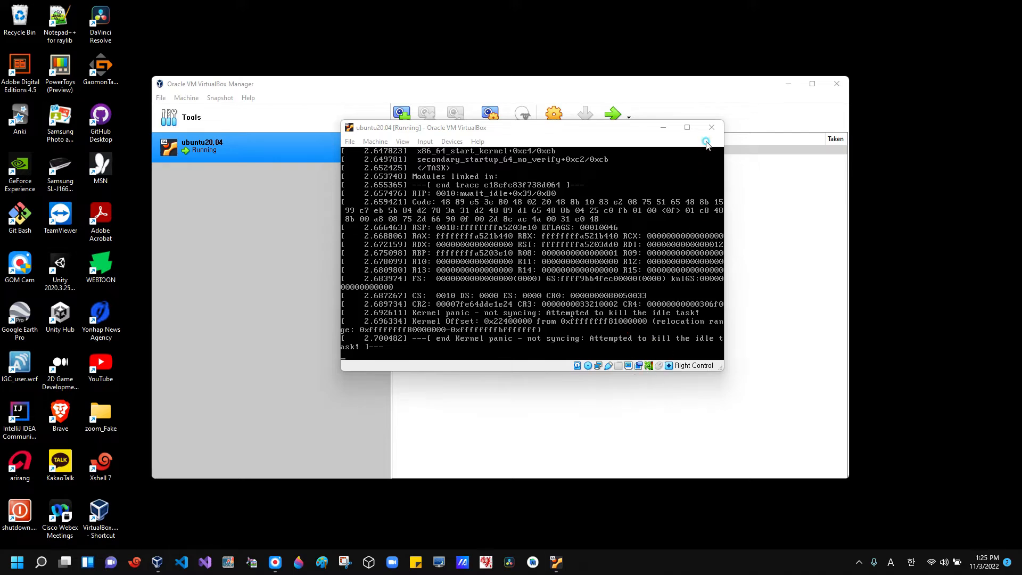
Step: Power off the crashed ubuntu20.04 virtual machine from its window close prompt
{"action": "left_click", "coordinate": [713, 126]}
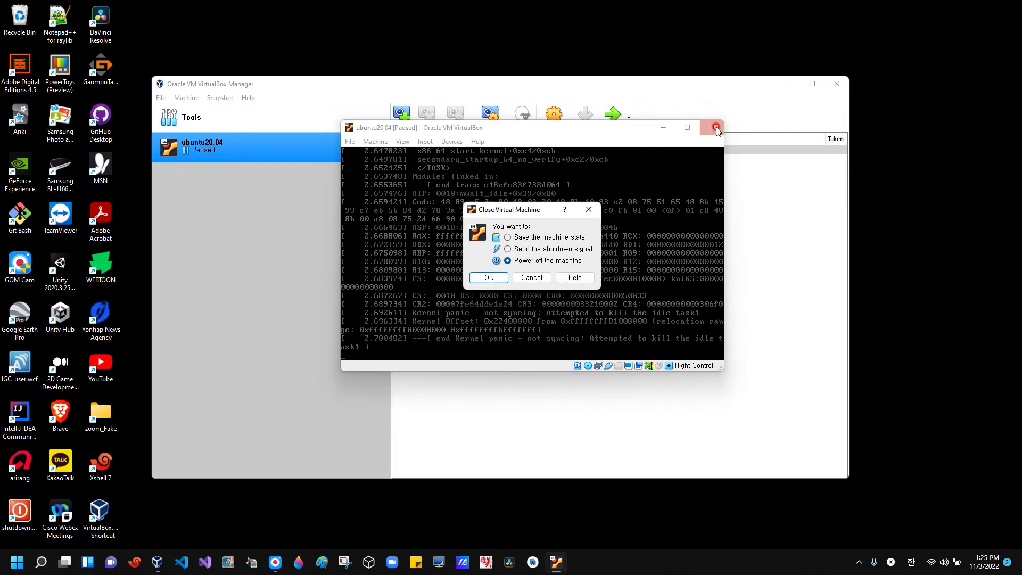
{"action": "left_click", "coordinate": [488, 277]}
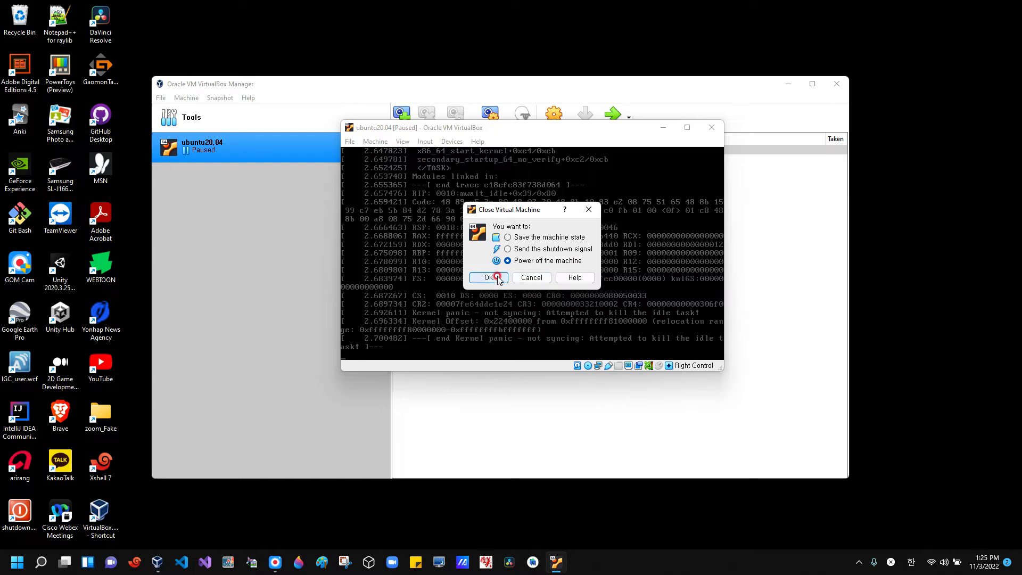
{"action": "left_click", "coordinate": [488, 277]}
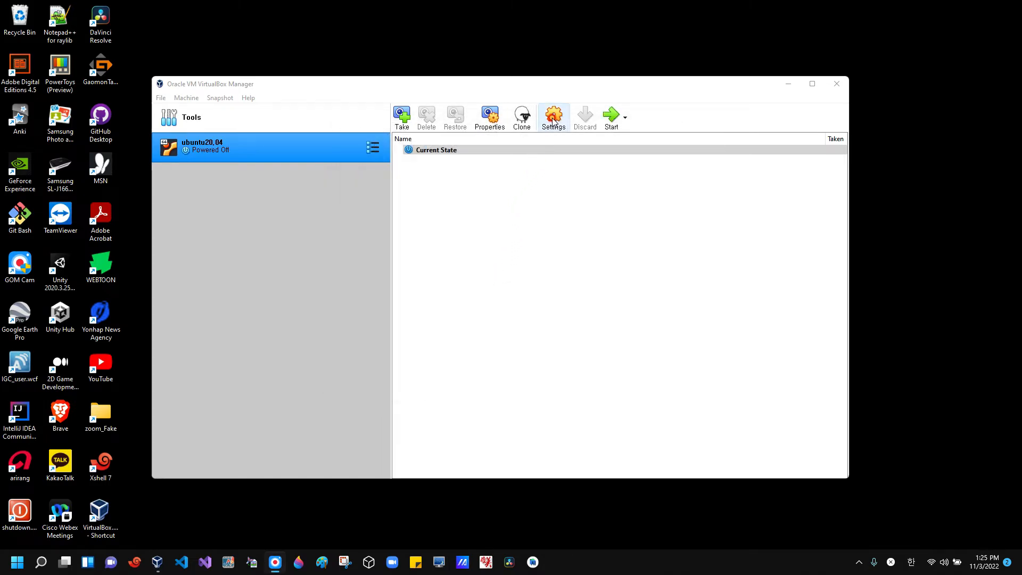
Step: Browse the ubuntu20.04 settings pages: General, System, Display, Storage, Network and Serial Ports
{"action": "left_click", "coordinate": [553, 117]}
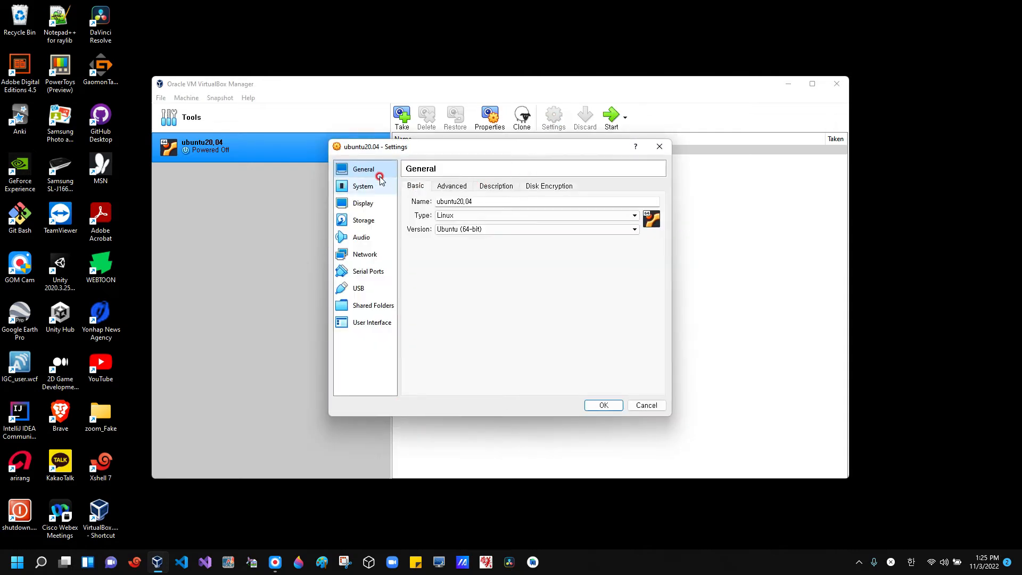
{"action": "left_click", "coordinate": [362, 185]}
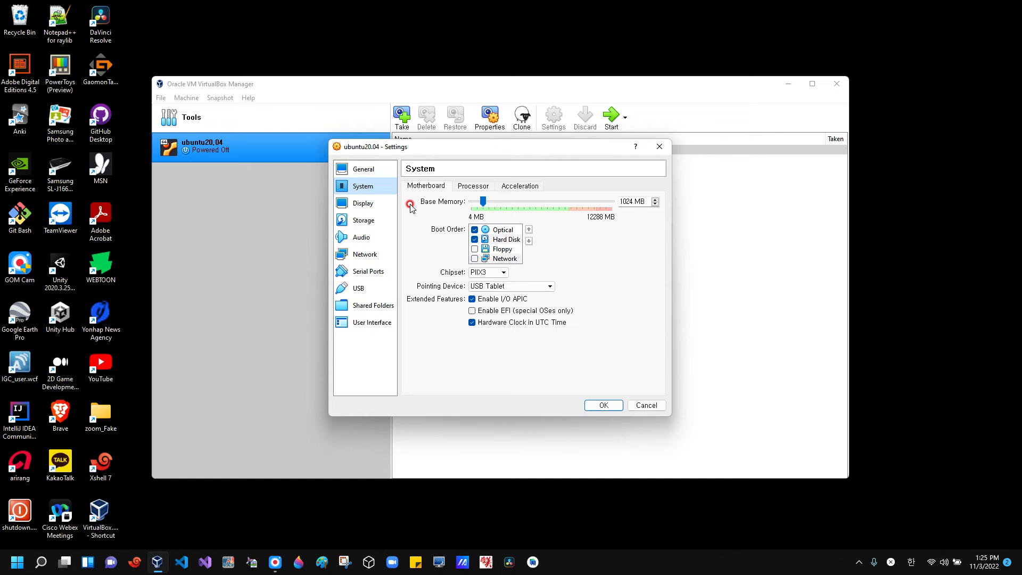
{"action": "left_click", "coordinate": [362, 203]}
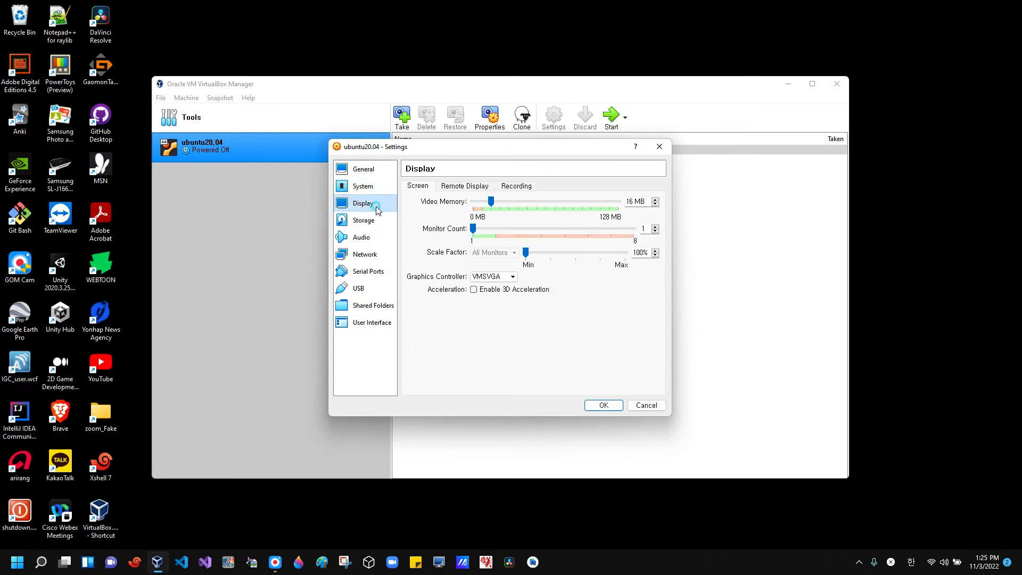
{"action": "left_click", "coordinate": [363, 220]}
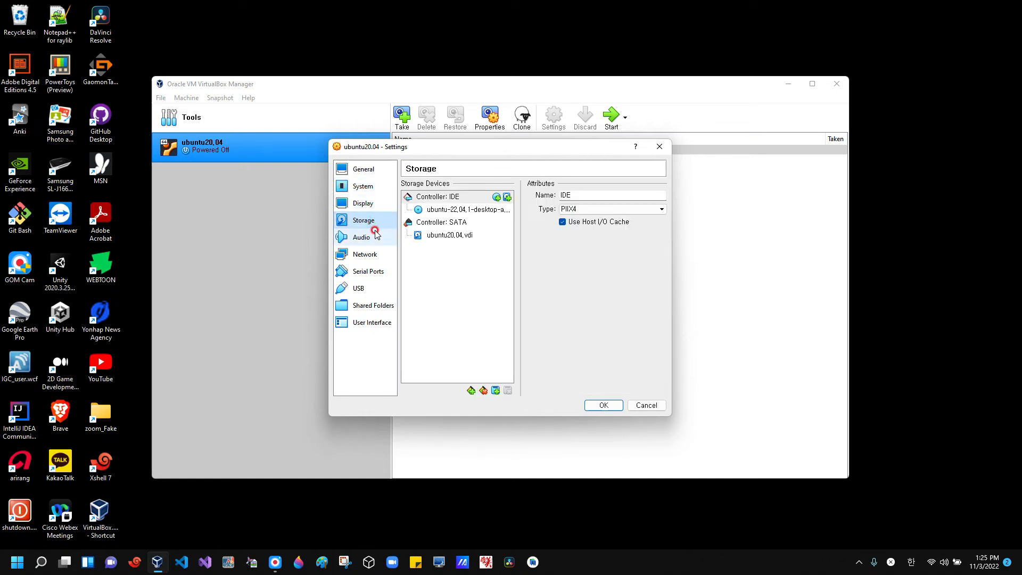
{"action": "left_click", "coordinate": [365, 255]}
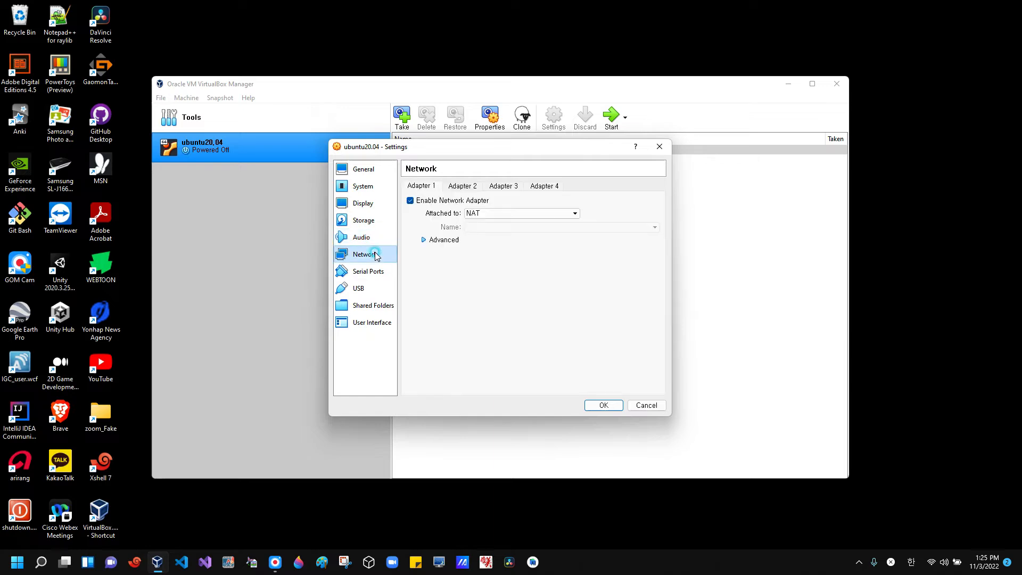
{"action": "left_click", "coordinate": [367, 271]}
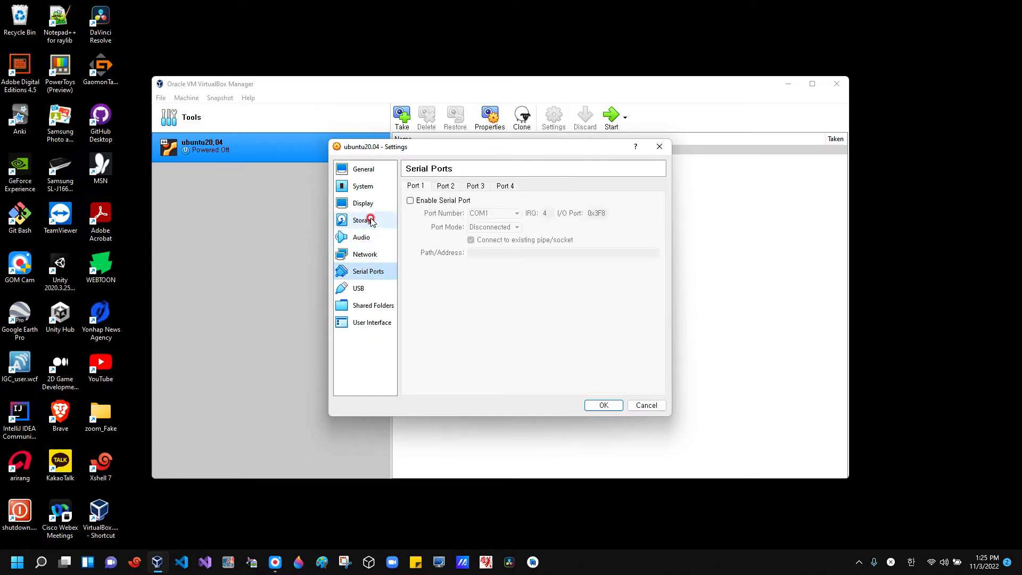
Step: Return to System and view the Processor settings showing 1 CPU assigned
{"action": "left_click", "coordinate": [362, 185]}
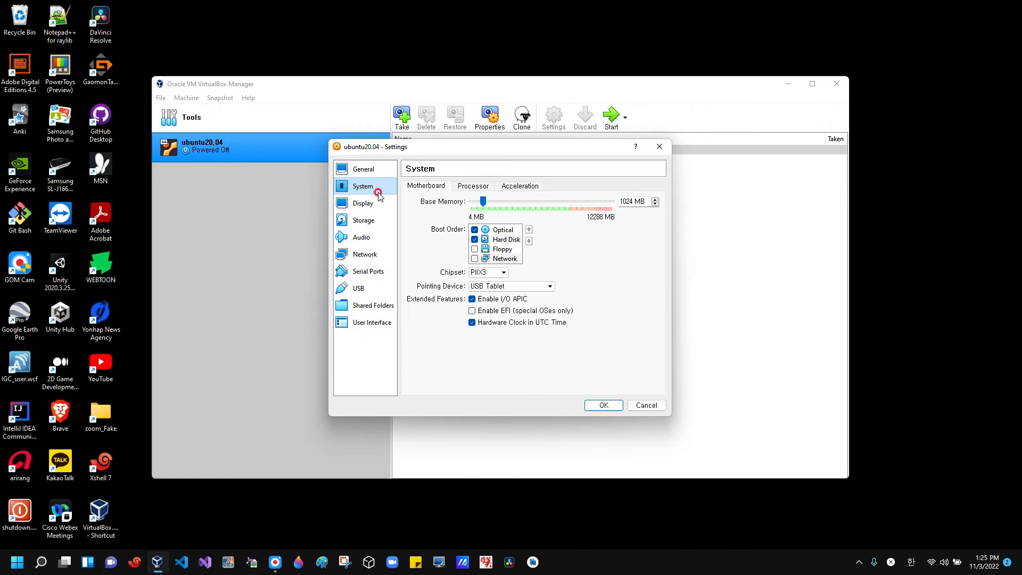
{"action": "left_click", "coordinate": [473, 185]}
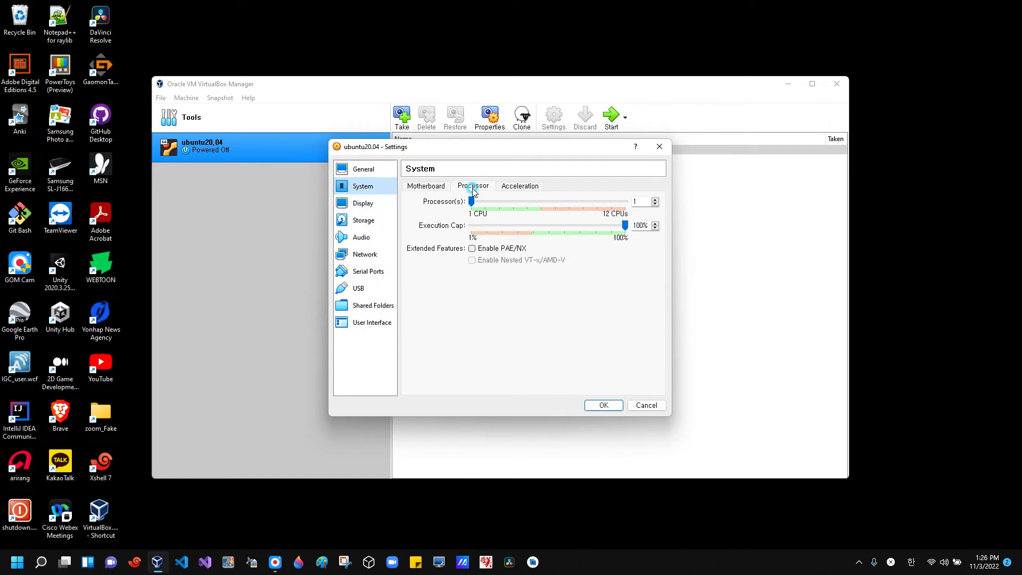
{"action": "mouse_move", "coordinate": [649, 210]}
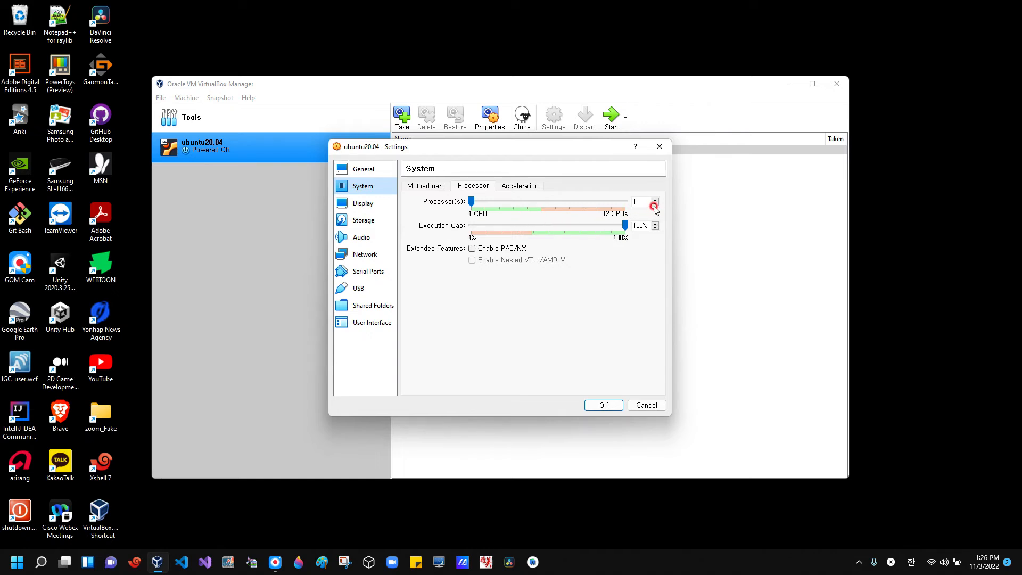
Step: Raise the Processor(s) count above 1 with the spin arrow
{"action": "left_click", "coordinate": [602, 405]}
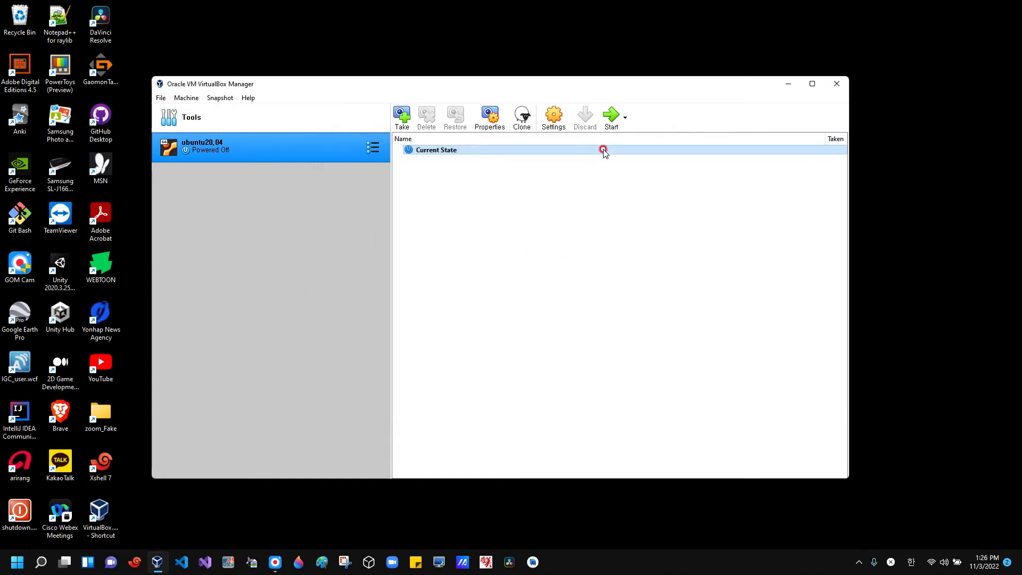
{"action": "mouse_move", "coordinate": [611, 117]}
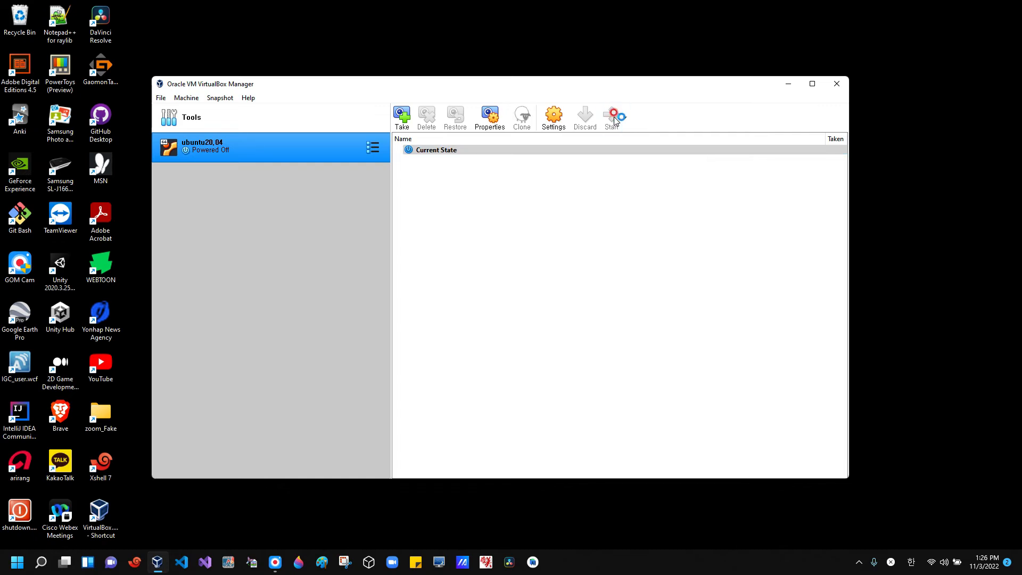
{"action": "mouse_move", "coordinate": [551, 248]}
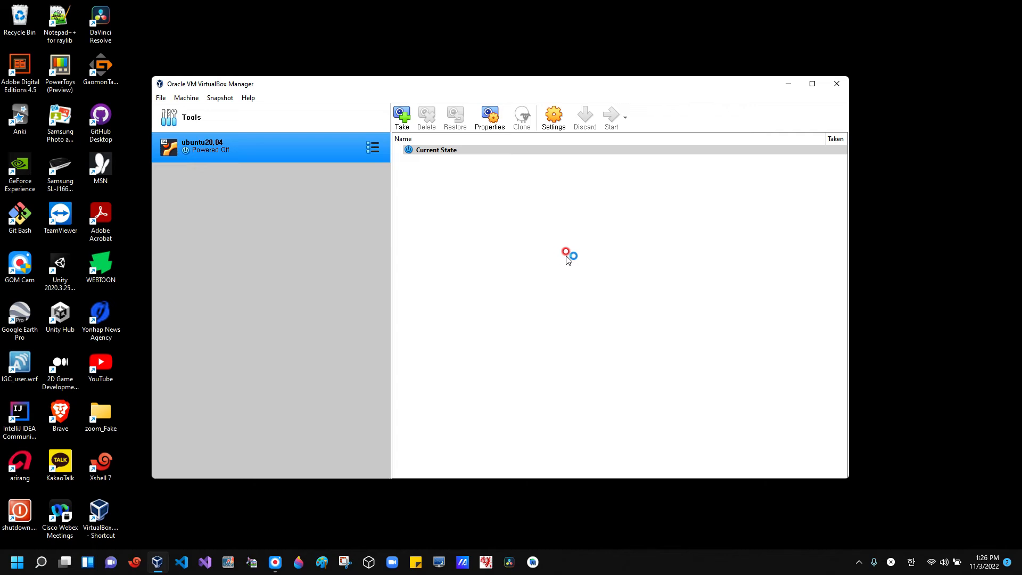
Step: Start the ubuntu20.04 machine so the GRUB 'Try or Install Ubuntu' menu appears
{"action": "left_click", "coordinate": [611, 117]}
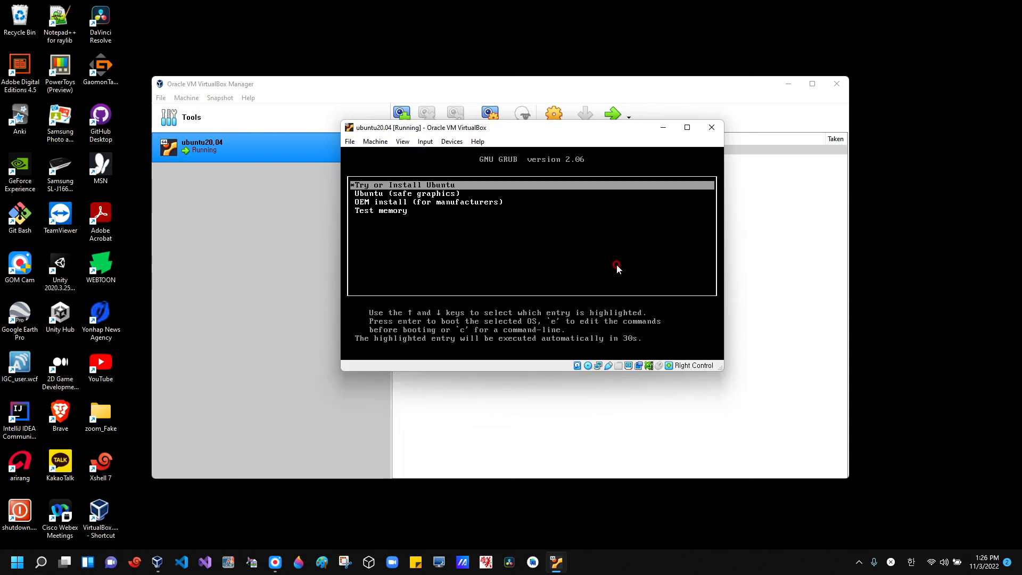
{"action": "mouse_move", "coordinate": [426, 315]}
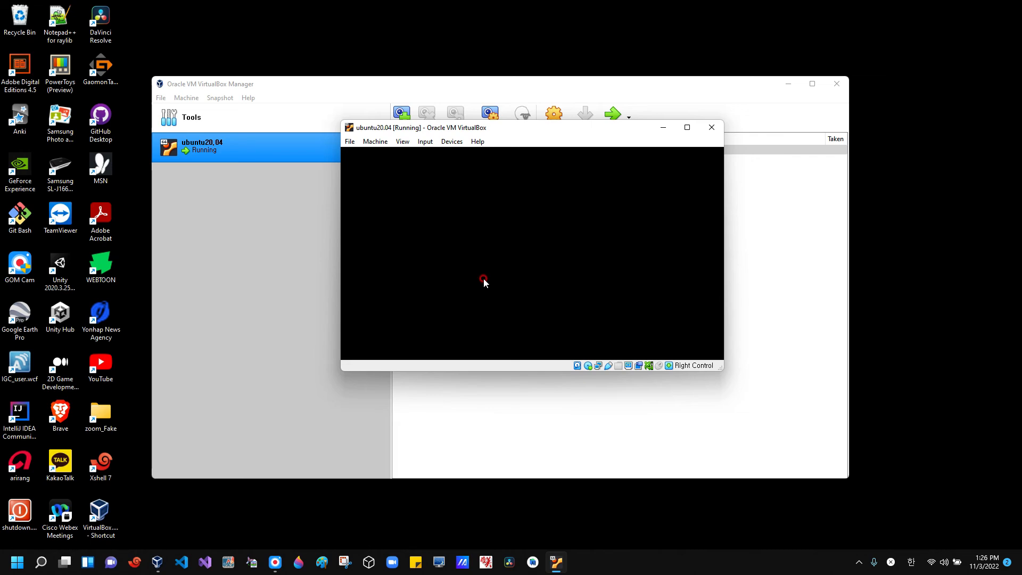
{"action": "mouse_move", "coordinate": [461, 254]}
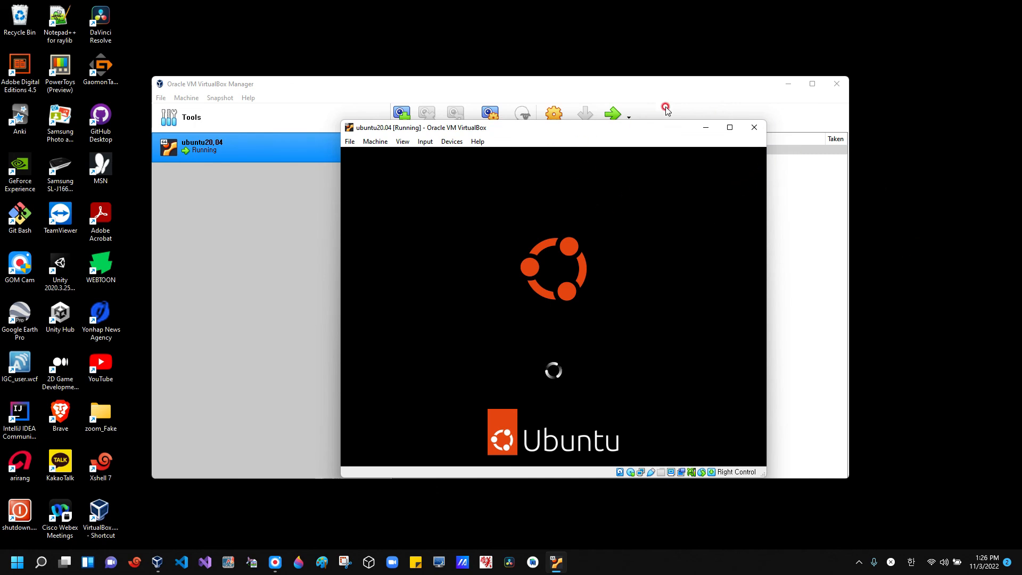
{"action": "mouse_move", "coordinate": [989, 137]}
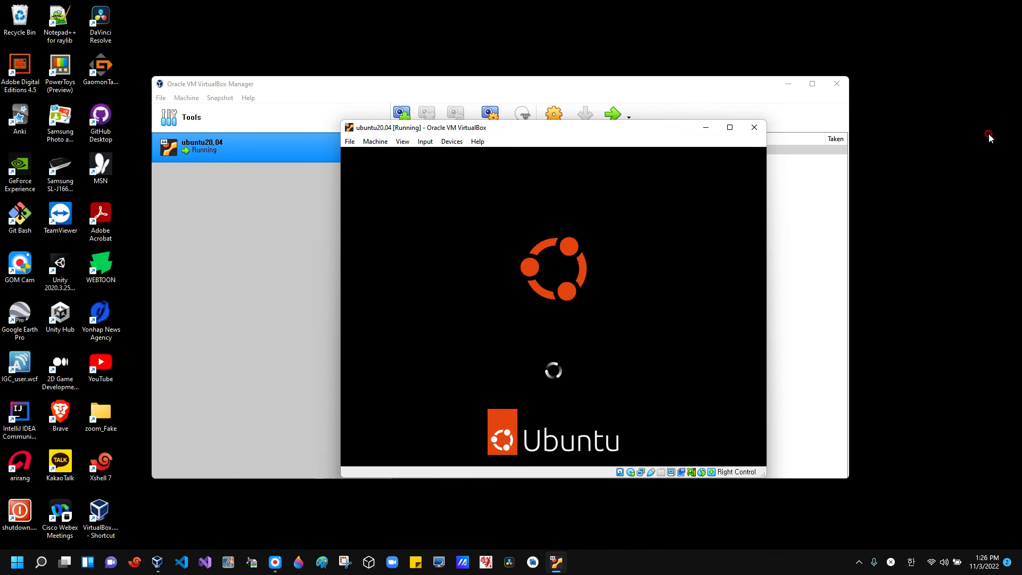